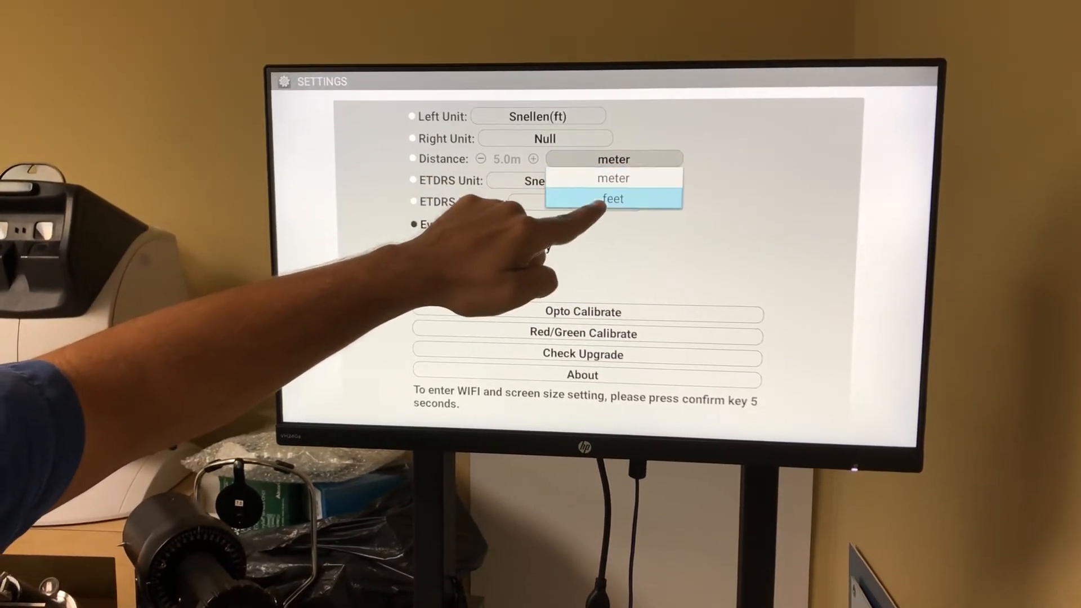
- Switch the Distance unit dropdown to 'feet', showing a 16.0 feet testing distance
click(612, 199)
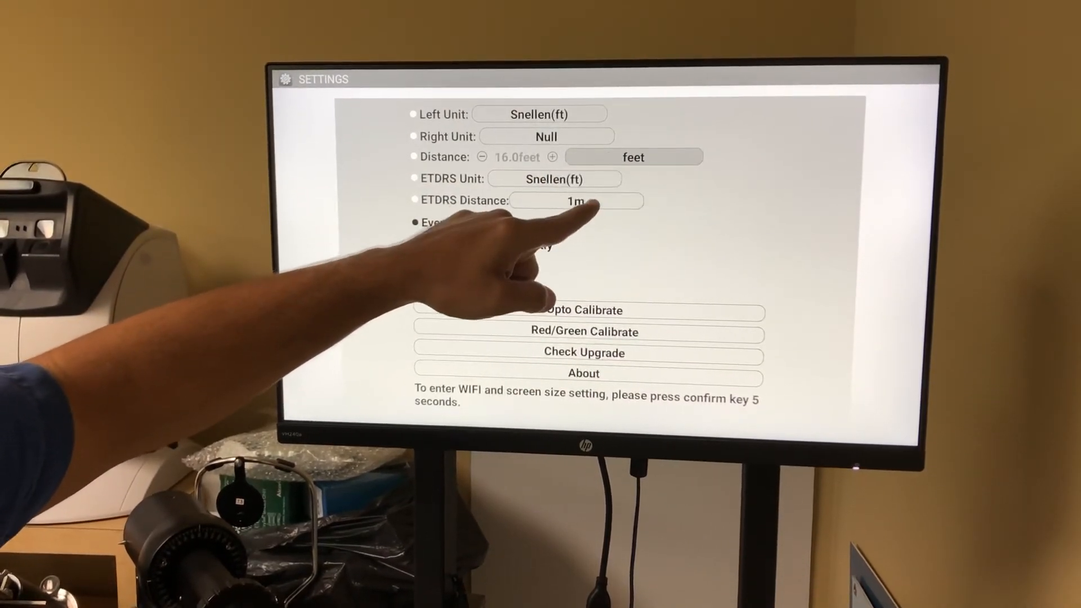